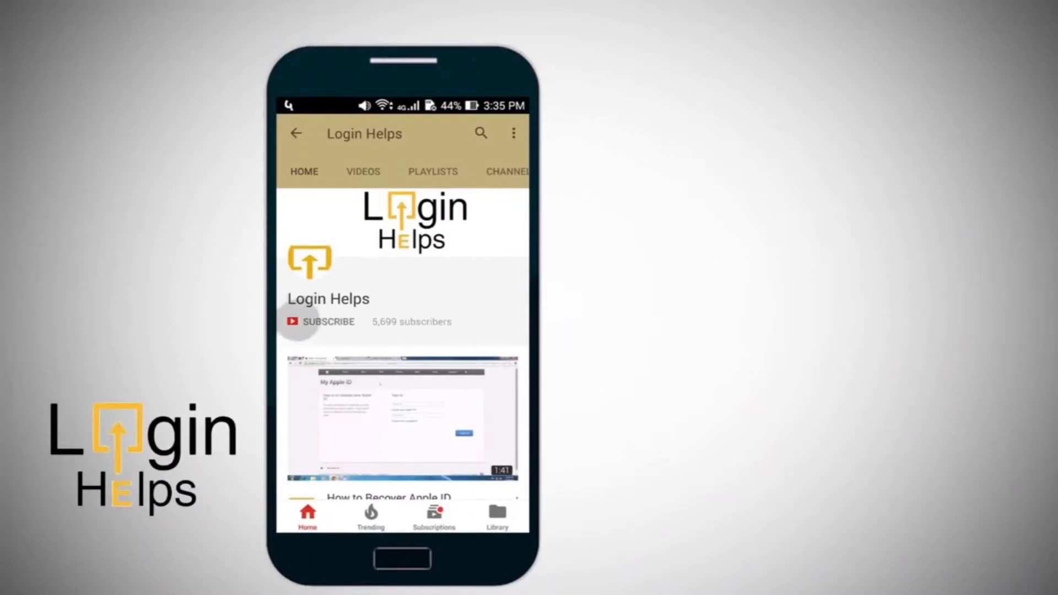
Launch Microsoft Edge and enter a web address in the address bar to reach Roblox.
{"action": "left_click", "coordinate": [328, 321]}
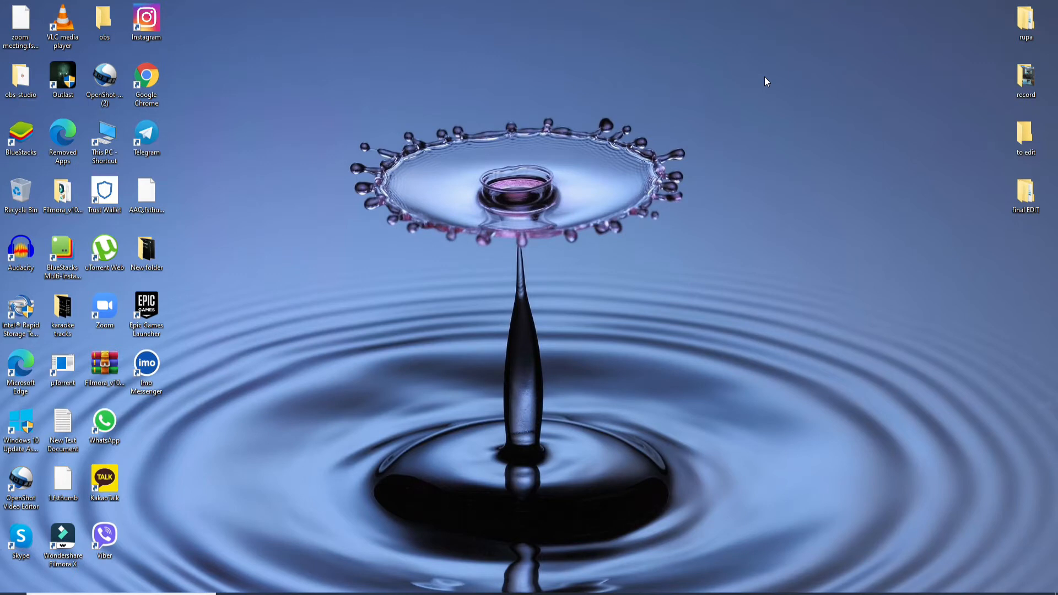
{"action": "mouse_move", "coordinate": [503, 200]}
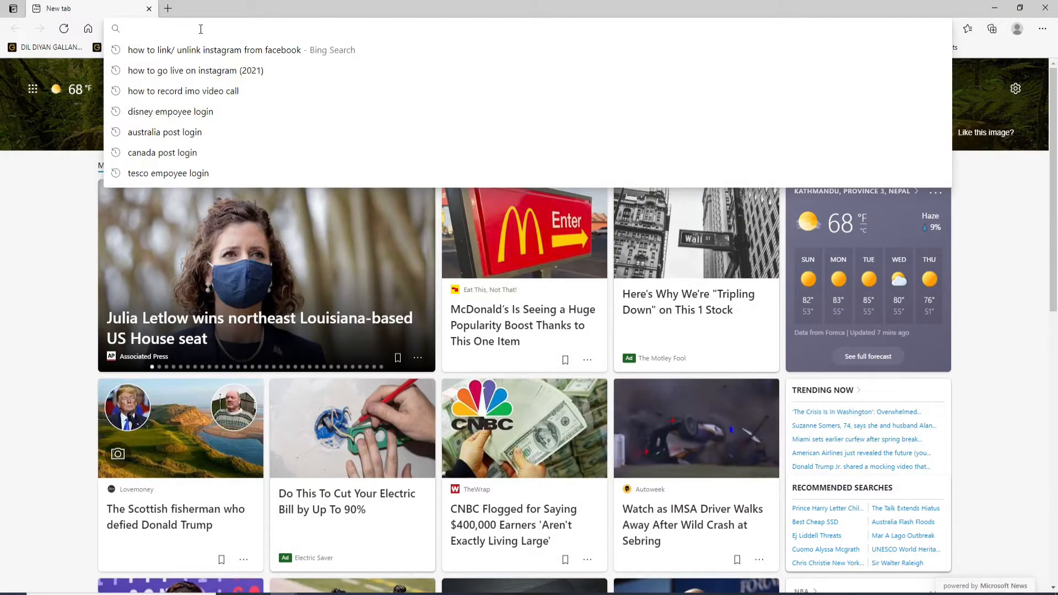
{"action": "type", "text": "www1.123moviesto.to"}
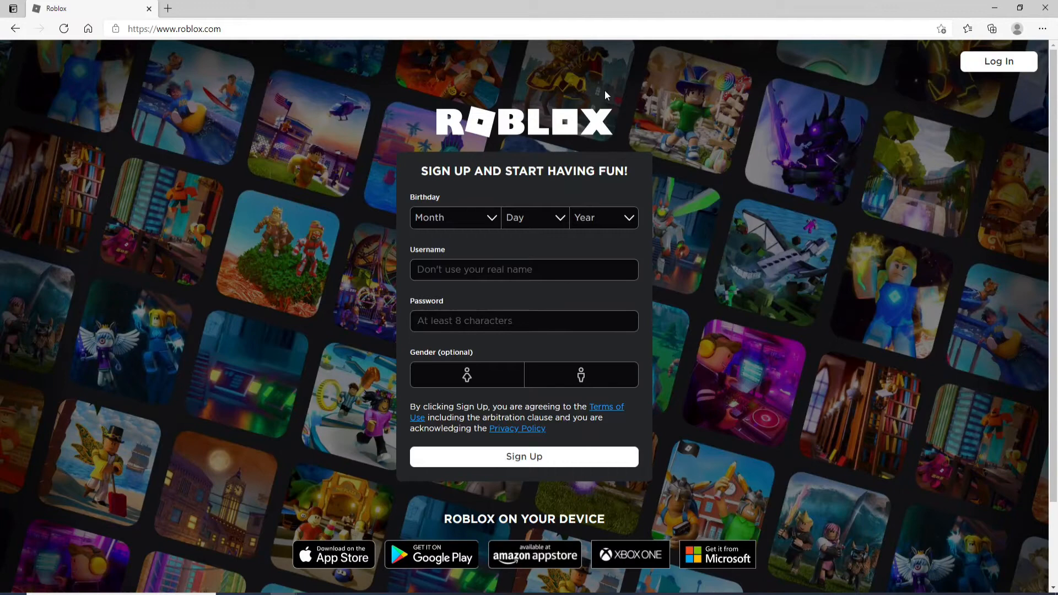
{"action": "mouse_move", "coordinate": [1000, 73]}
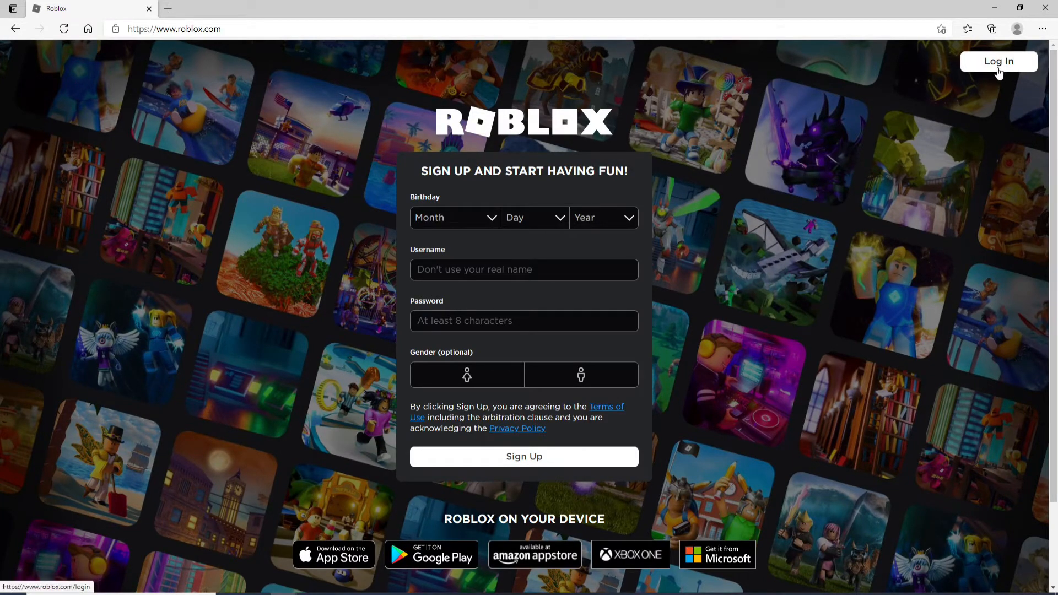
{"action": "left_click", "coordinate": [999, 61]}
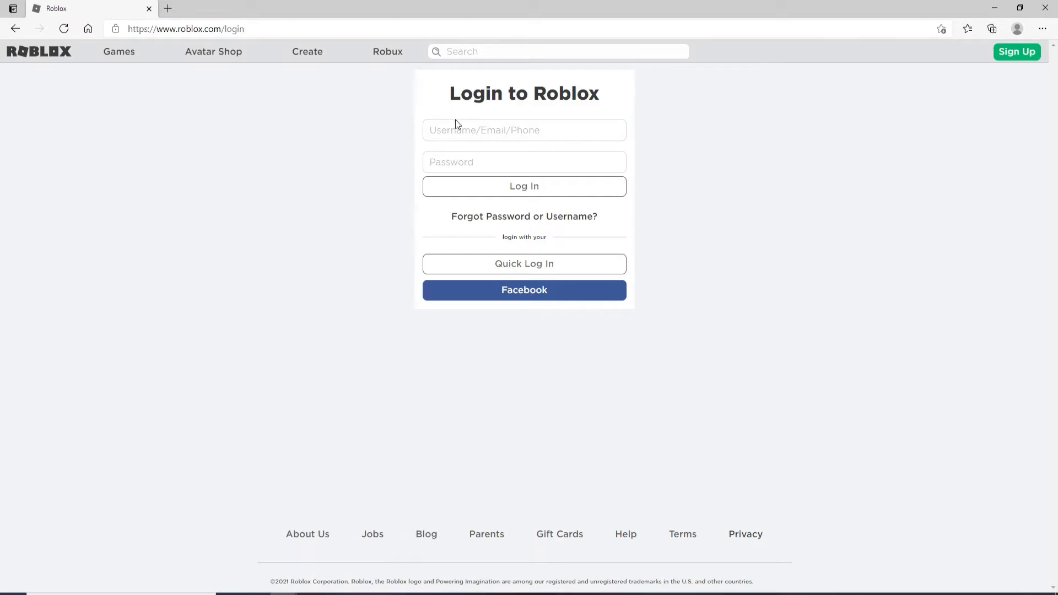
{"action": "left_click", "coordinate": [523, 130]}
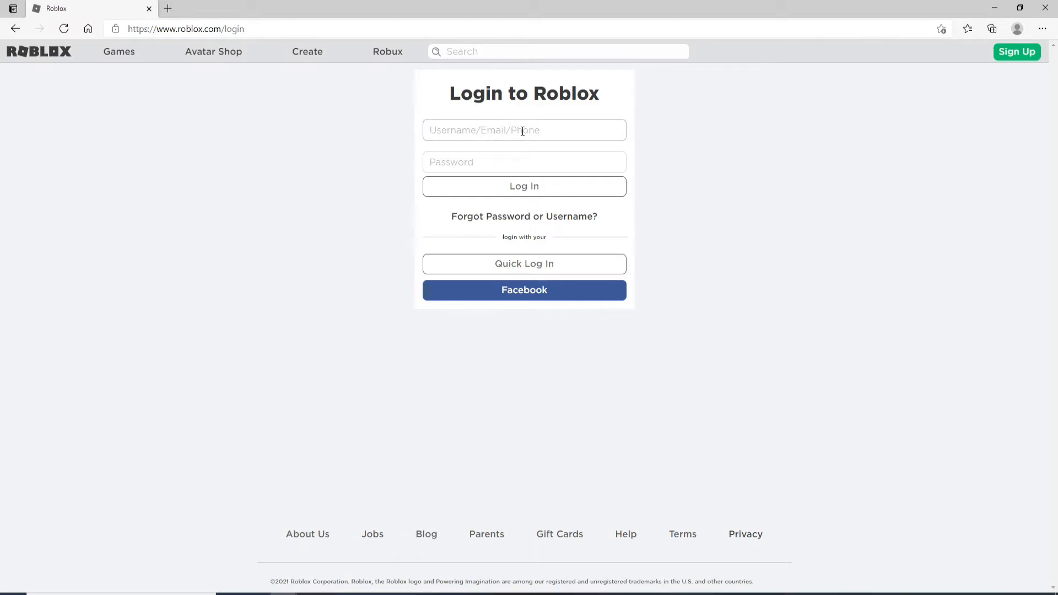
{"action": "type", "text": "ruensun"}
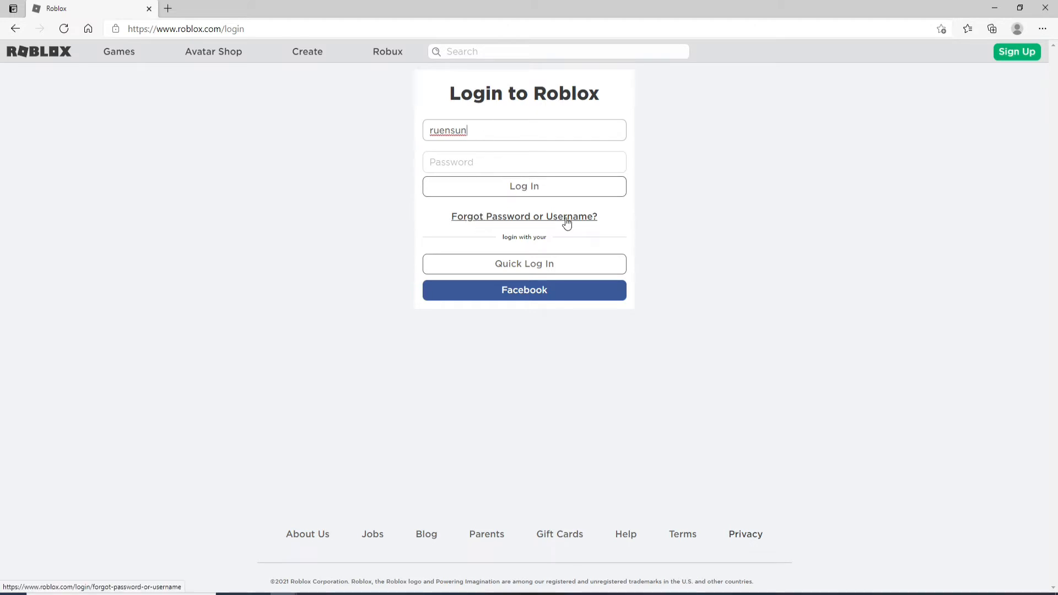
{"action": "mouse_move", "coordinate": [533, 223]}
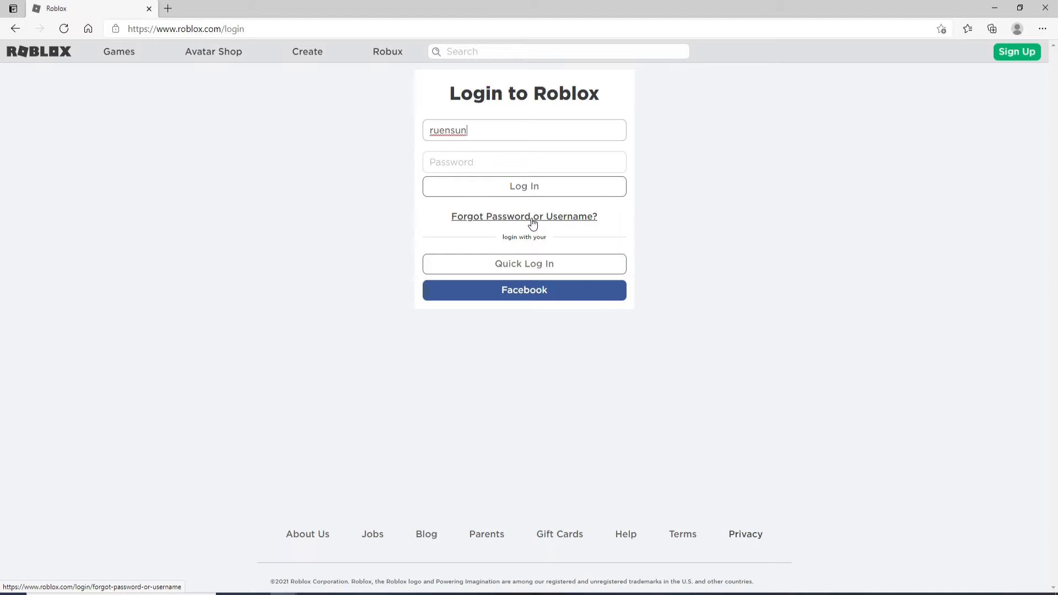
{"action": "mouse_move", "coordinate": [481, 126]}
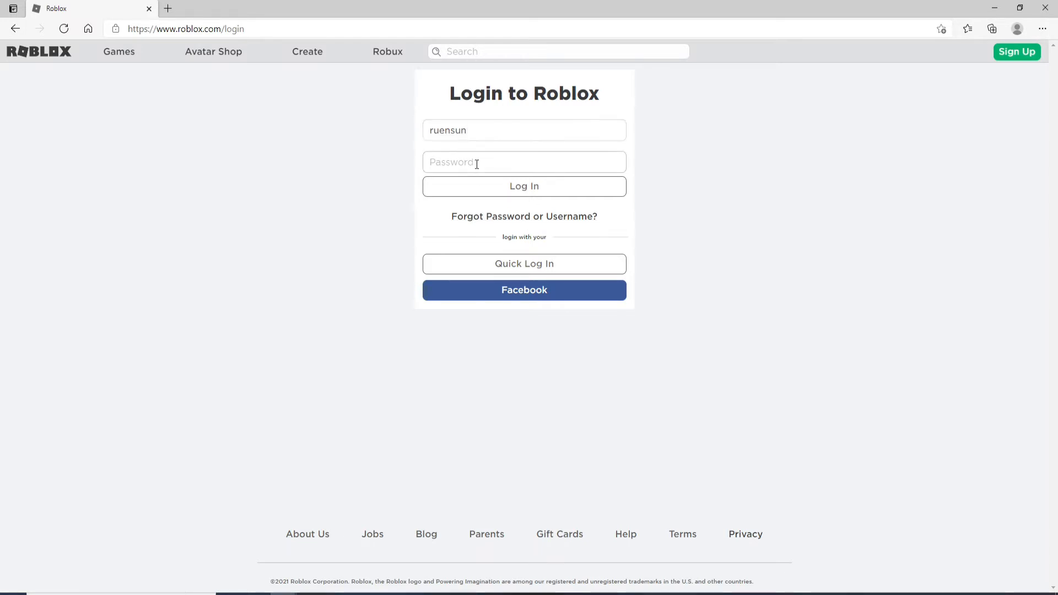
{"action": "left_click", "coordinate": [524, 217]}
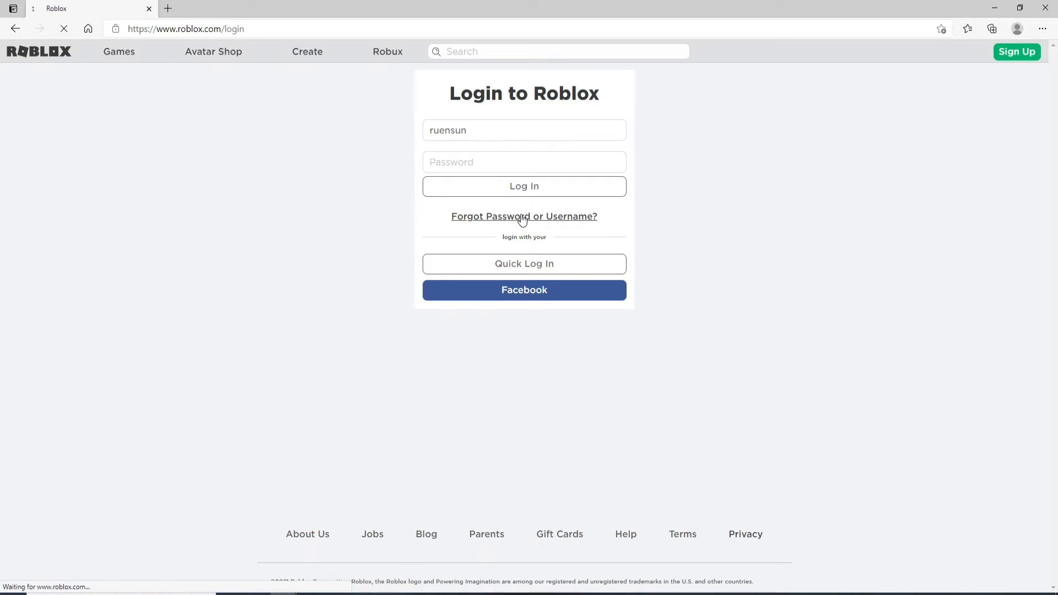
On the recovery page, glance at the Username option, return to Password and focus the Email field.
{"action": "left_click", "coordinate": [523, 216]}
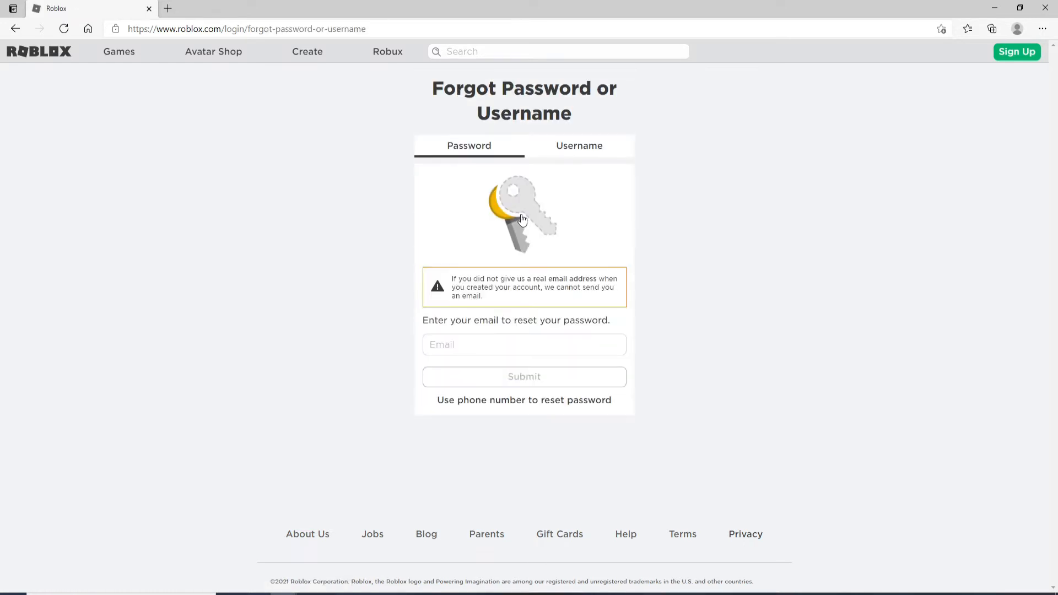
{"action": "mouse_move", "coordinate": [600, 332]}
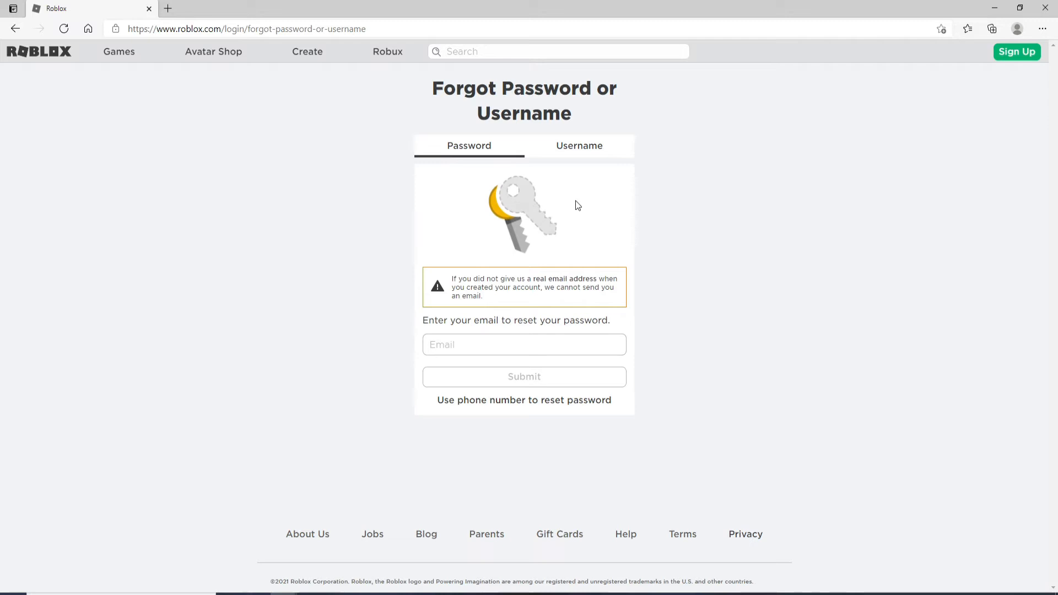
{"action": "mouse_move", "coordinate": [578, 145]}
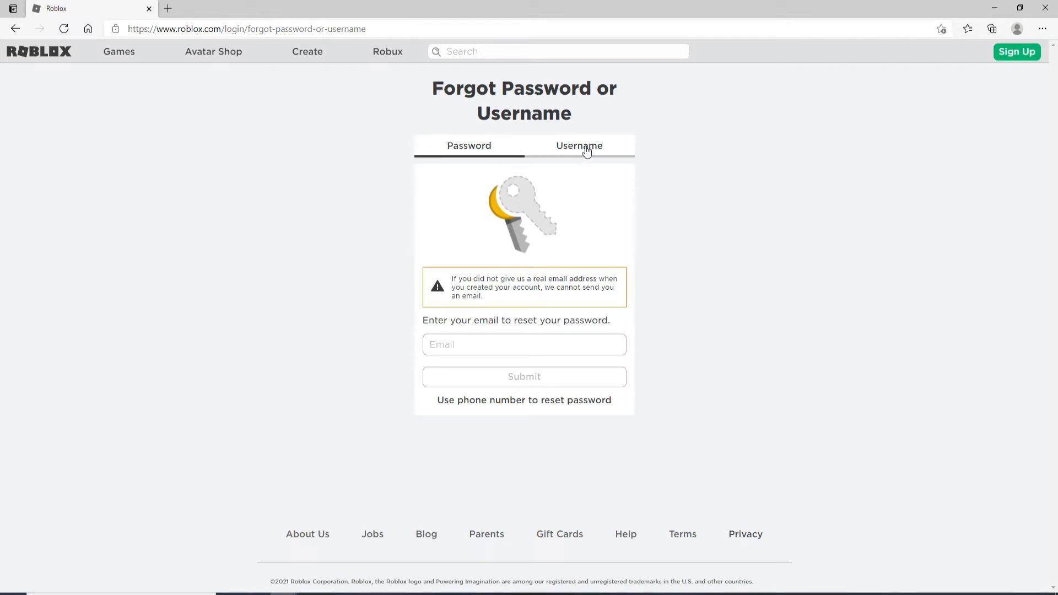
{"action": "left_click", "coordinate": [578, 145]}
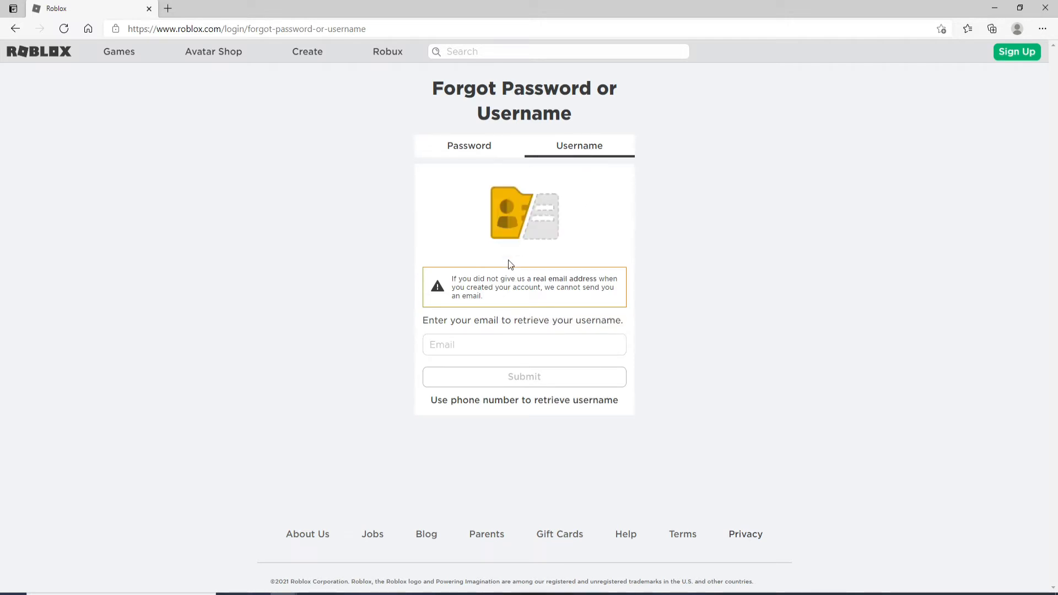
{"action": "left_click", "coordinate": [523, 343]}
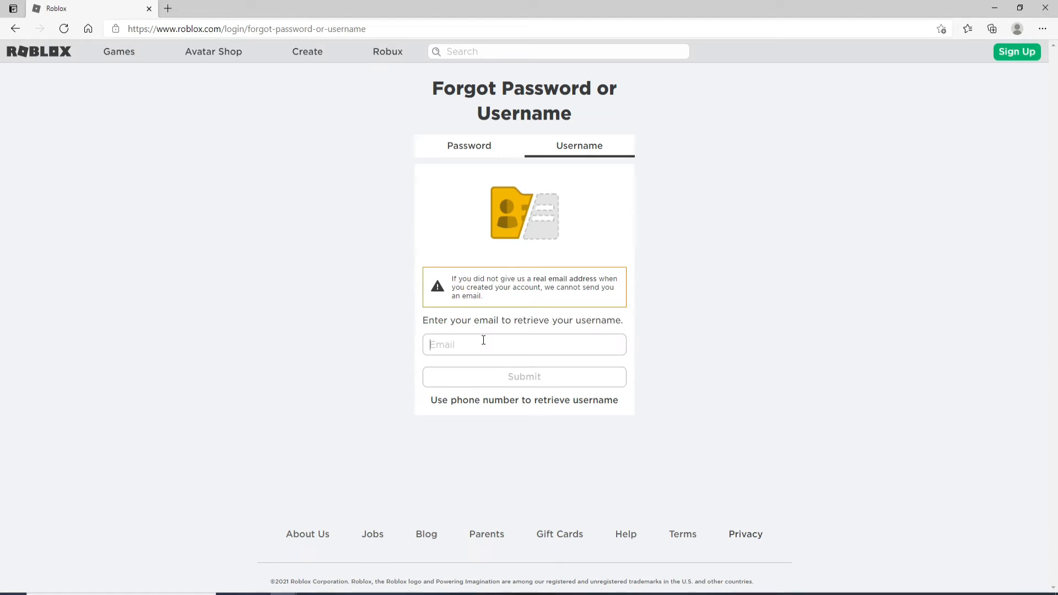
{"action": "left_click", "coordinate": [468, 145]}
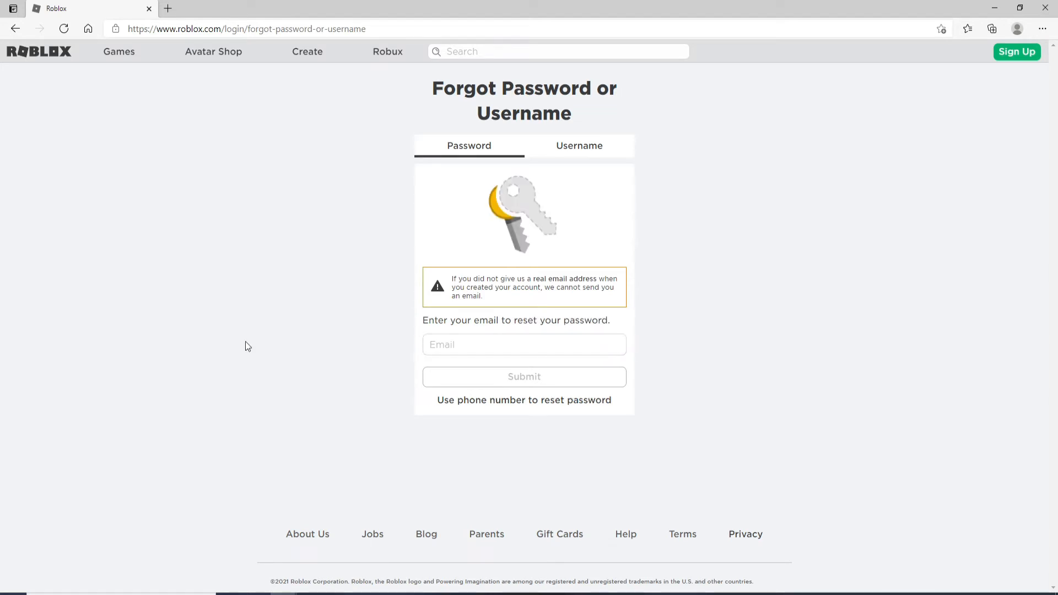
{"action": "mouse_move", "coordinate": [425, 304]}
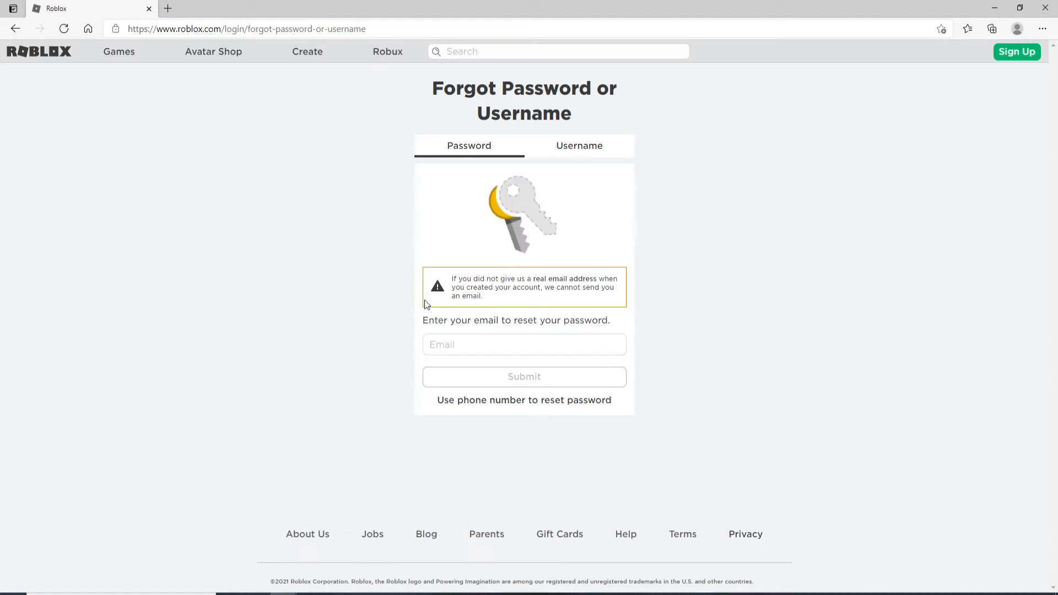
{"action": "left_click", "coordinate": [524, 344]}
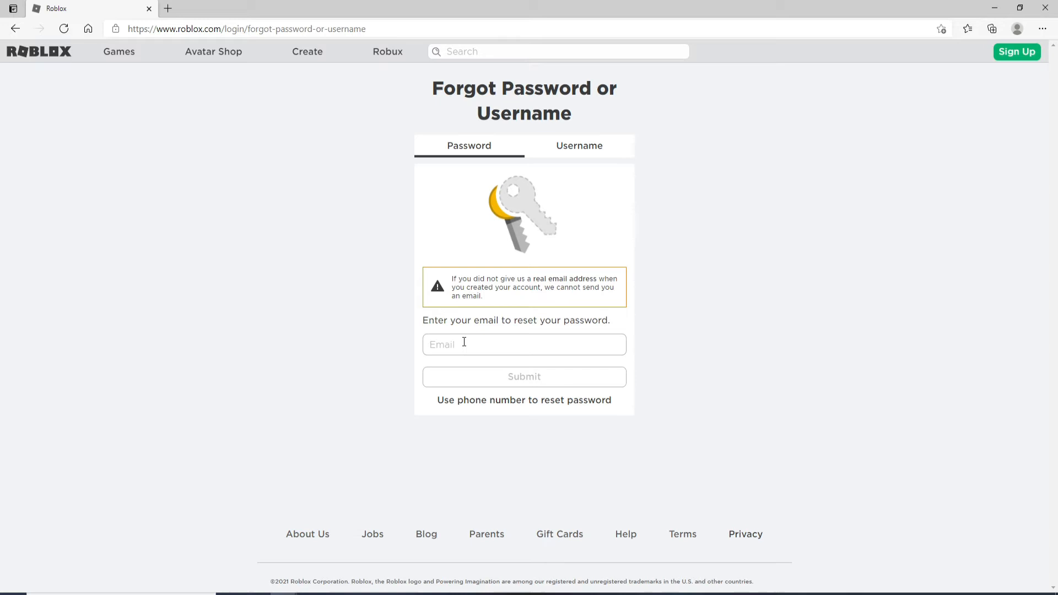
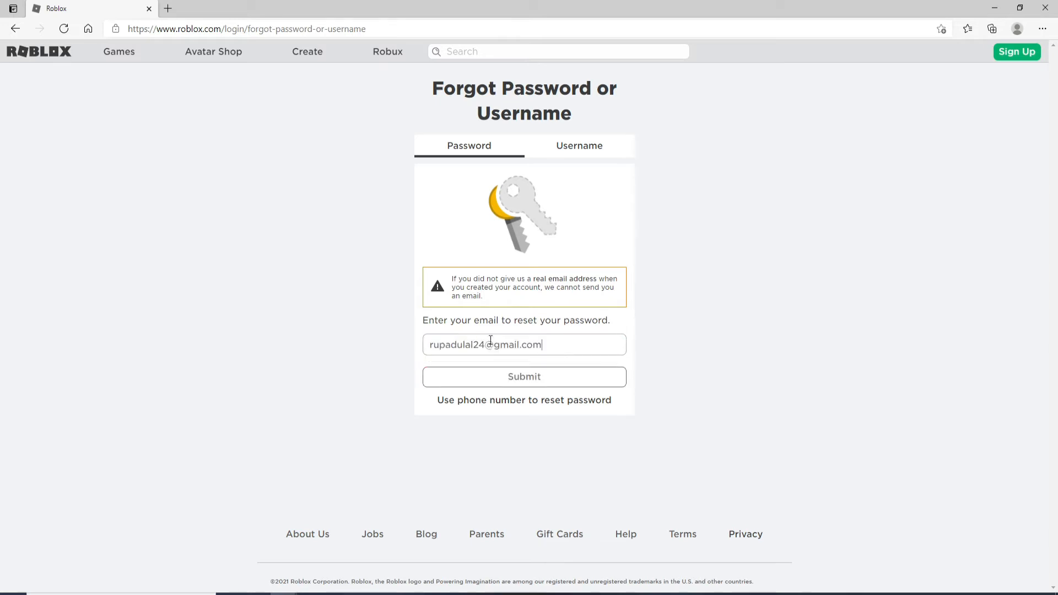
{"action": "left_click", "coordinate": [522, 377]}
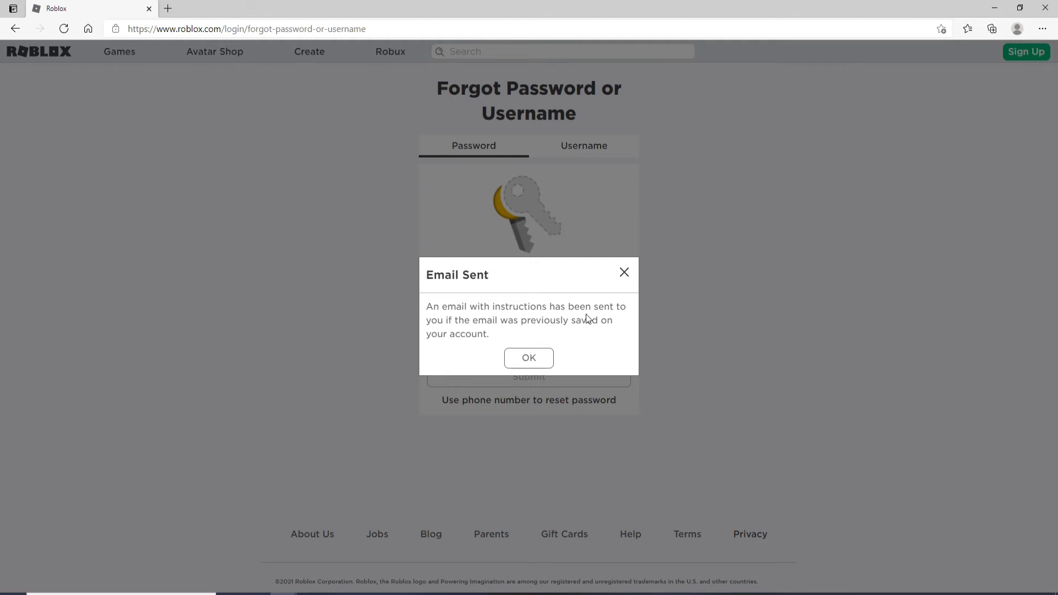
{"action": "mouse_move", "coordinate": [537, 324]}
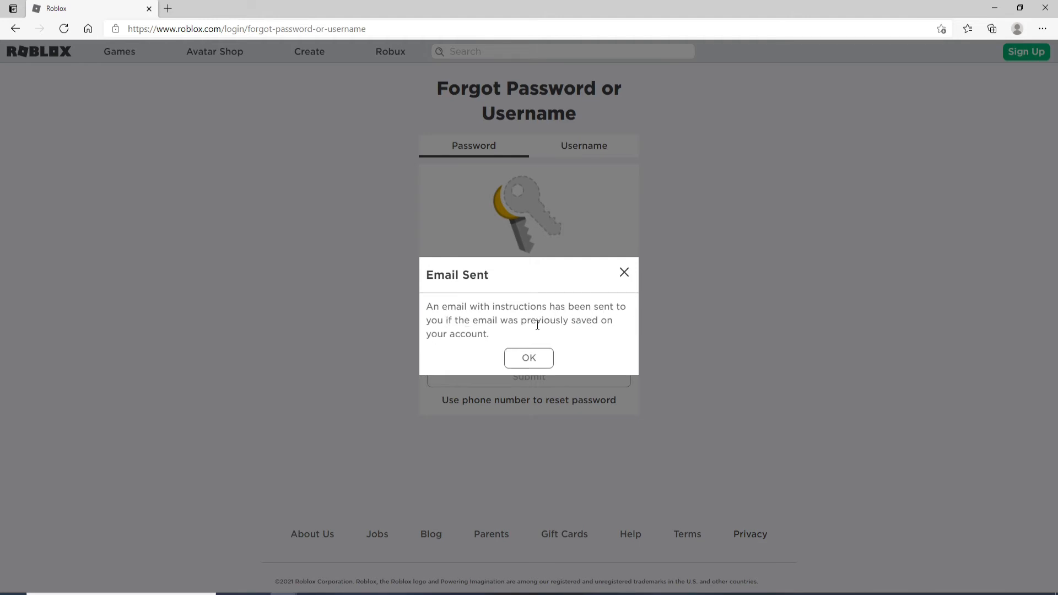
{"action": "left_click", "coordinate": [528, 357]}
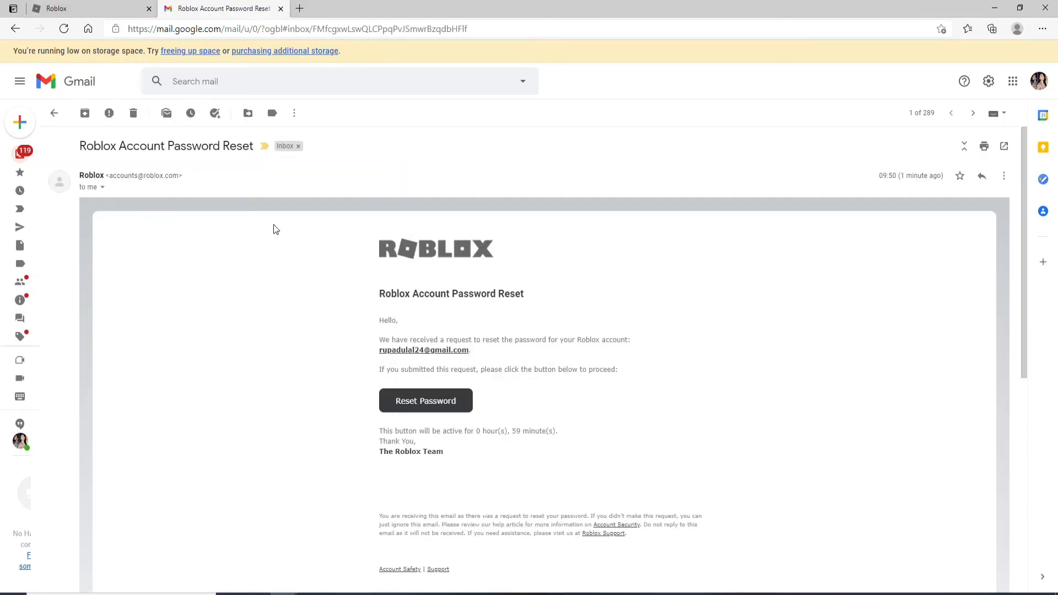
{"action": "mouse_move", "coordinate": [438, 412]}
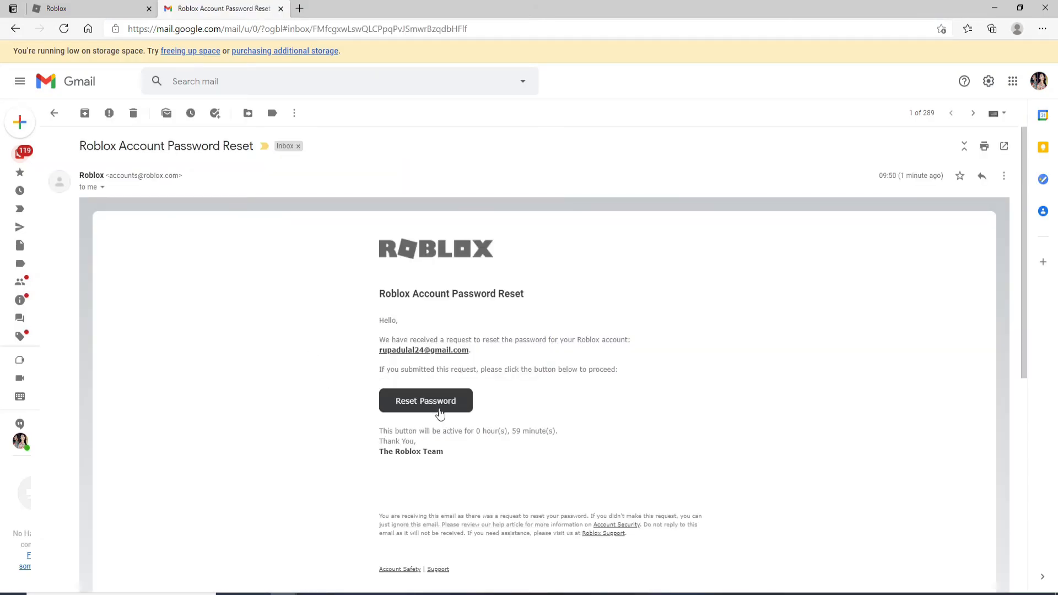
{"action": "left_click", "coordinate": [426, 400]}
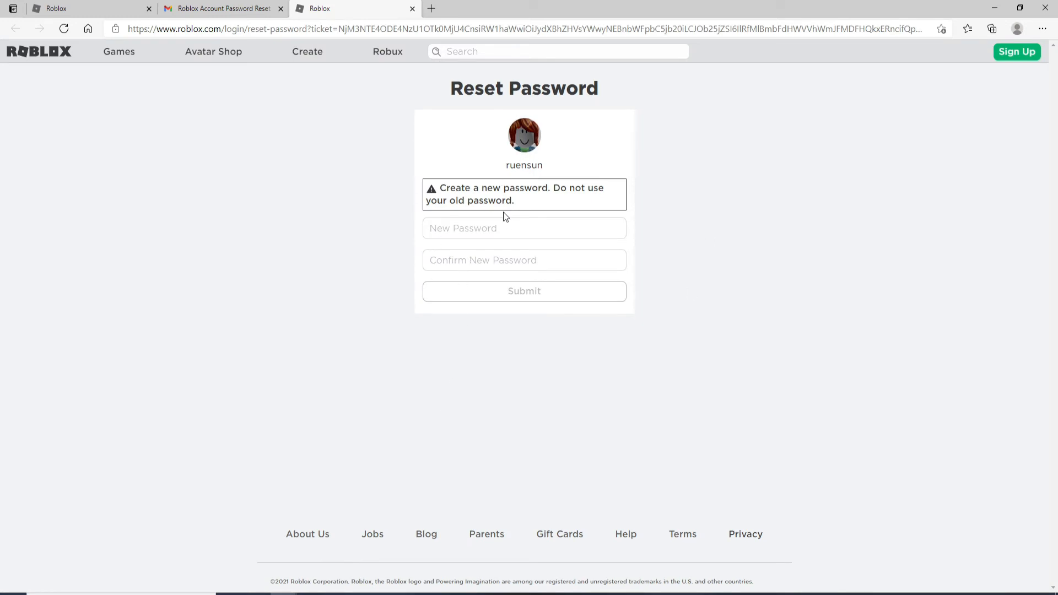
{"action": "left_click", "coordinate": [523, 227]}
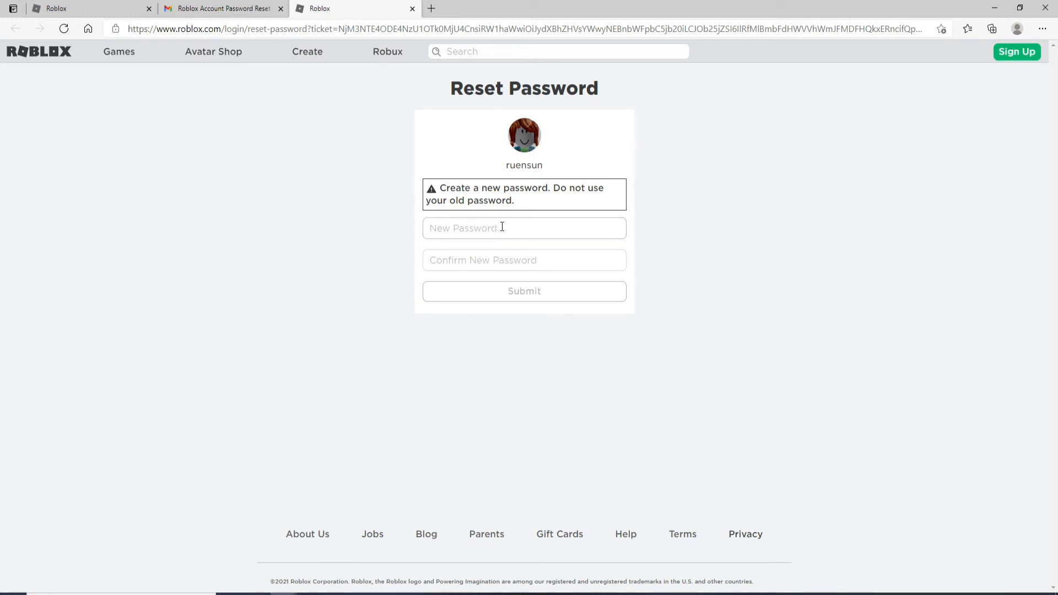
{"action": "type", "text": "password"}
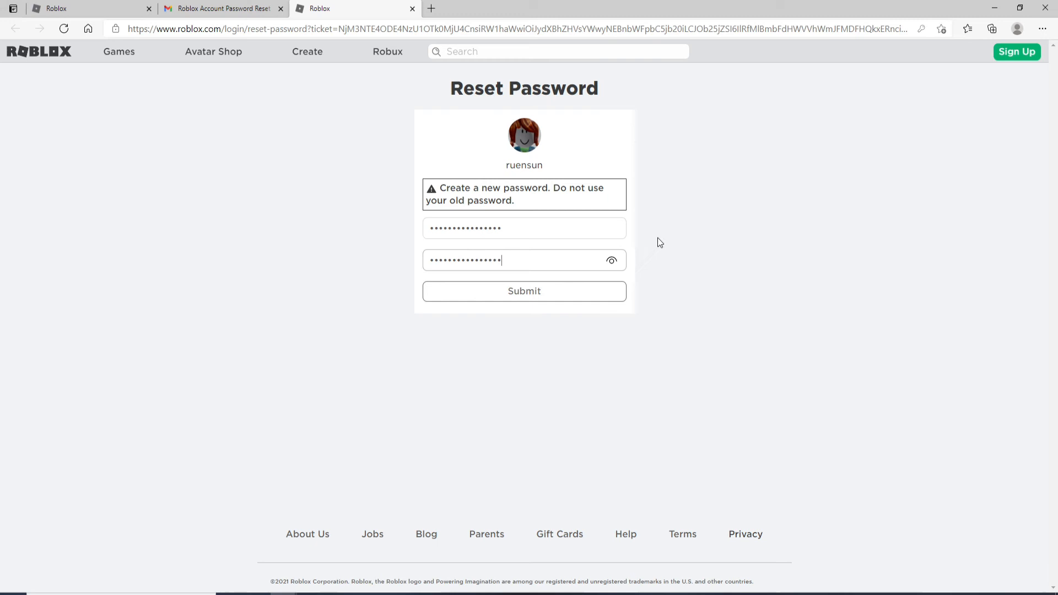
{"action": "mouse_move", "coordinate": [525, 291]}
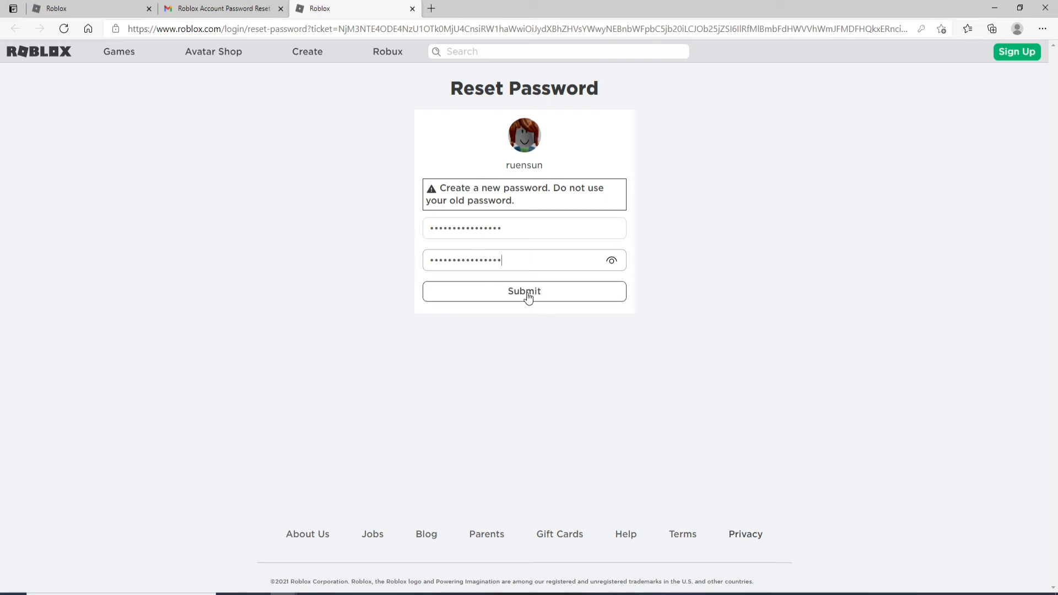
{"action": "left_click", "coordinate": [523, 291]}
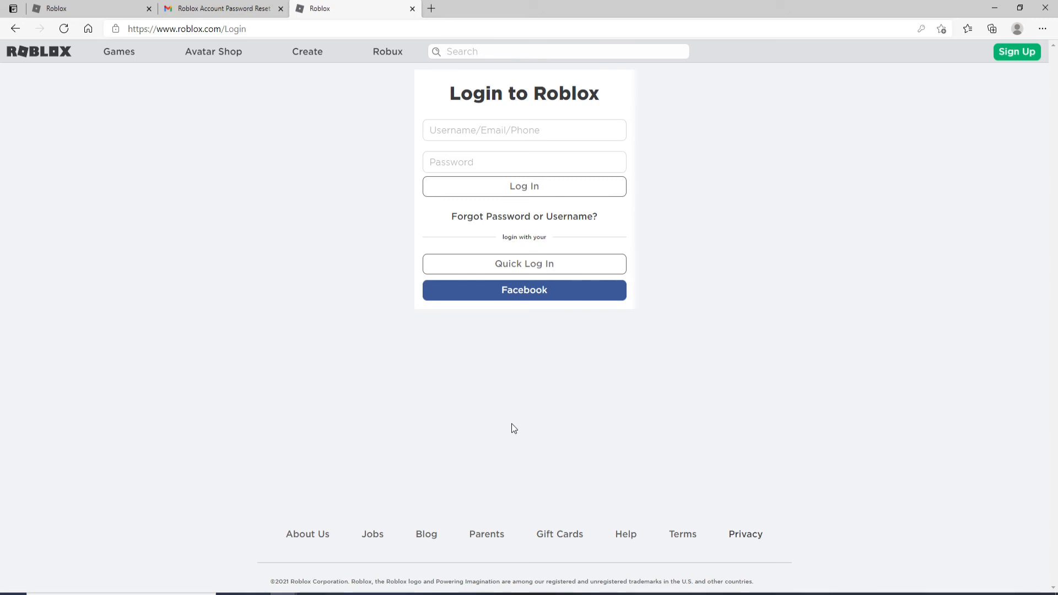
Sign in as ruensun with the new password to reach the Roblox home page.
{"action": "left_click", "coordinate": [523, 131]}
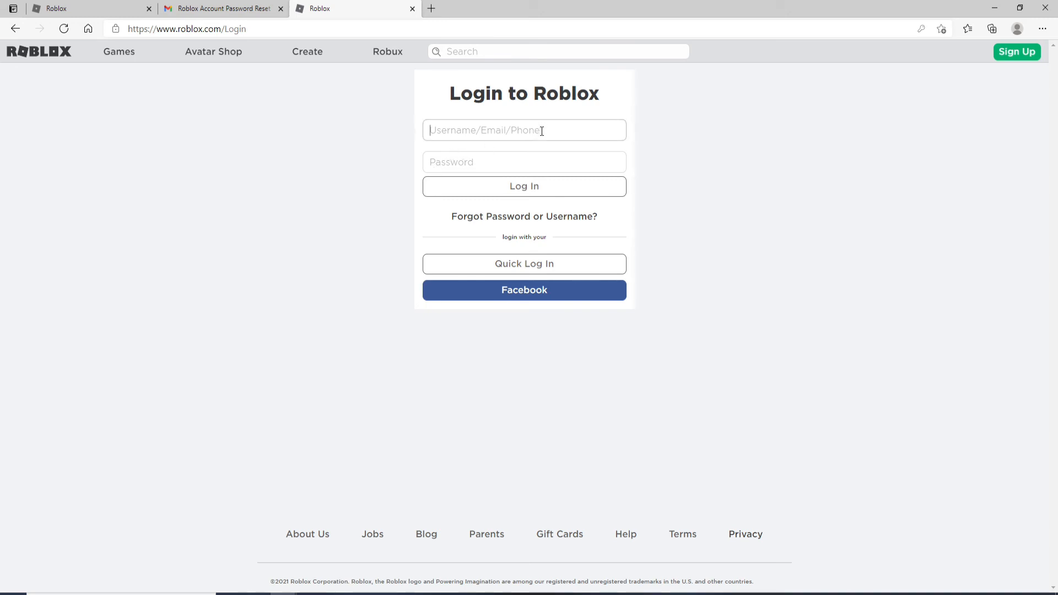
{"action": "type", "text": "ruensun"}
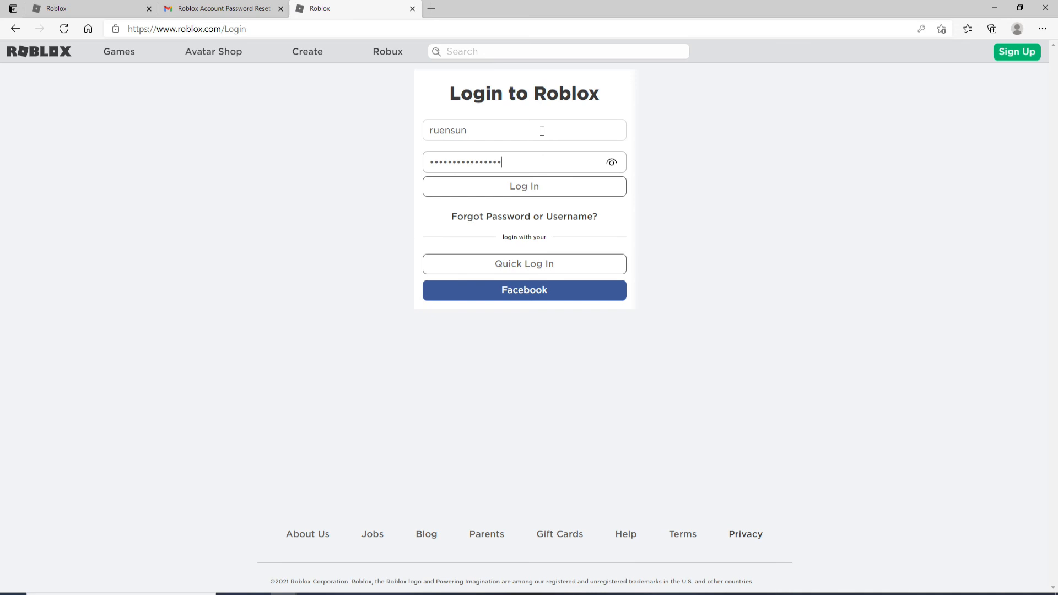
{"action": "left_click", "coordinate": [523, 186]}
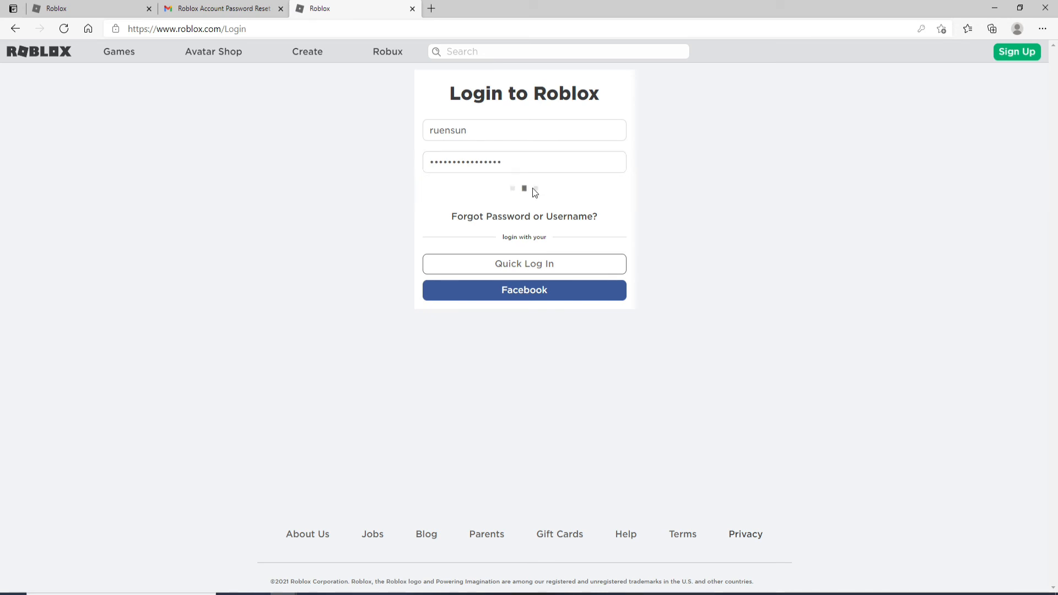
{"action": "left_click", "coordinate": [523, 263]}
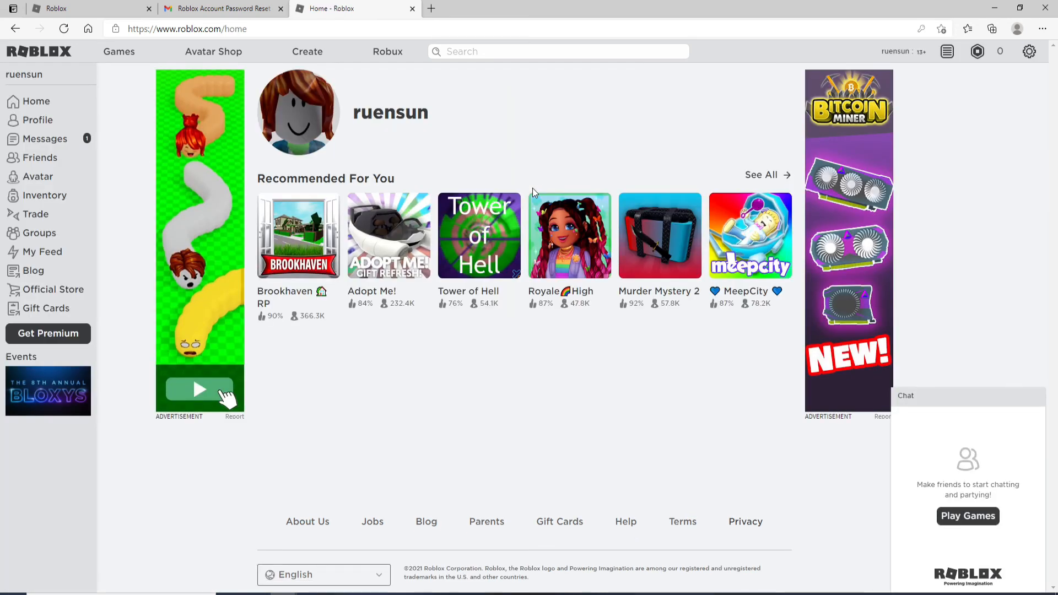